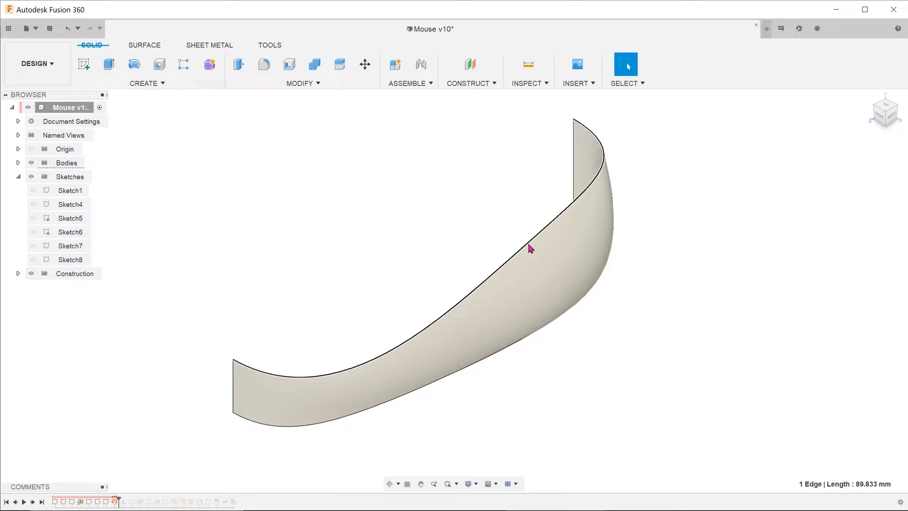
Roll the timeline back so only Sketch1, the U-shaped top spline, is active.
left_click(529, 249)
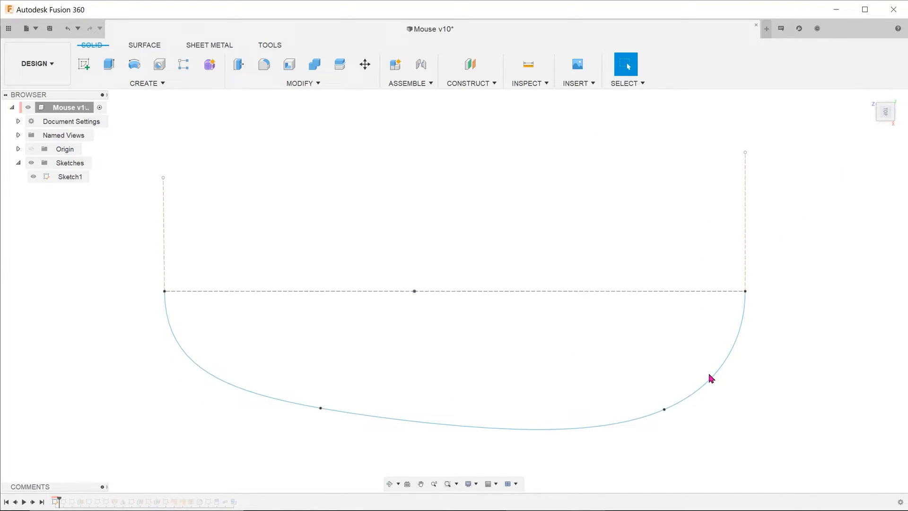
Advance the timeline to include Sketch4, the wavy side-profile spline.
left_click(710, 379)
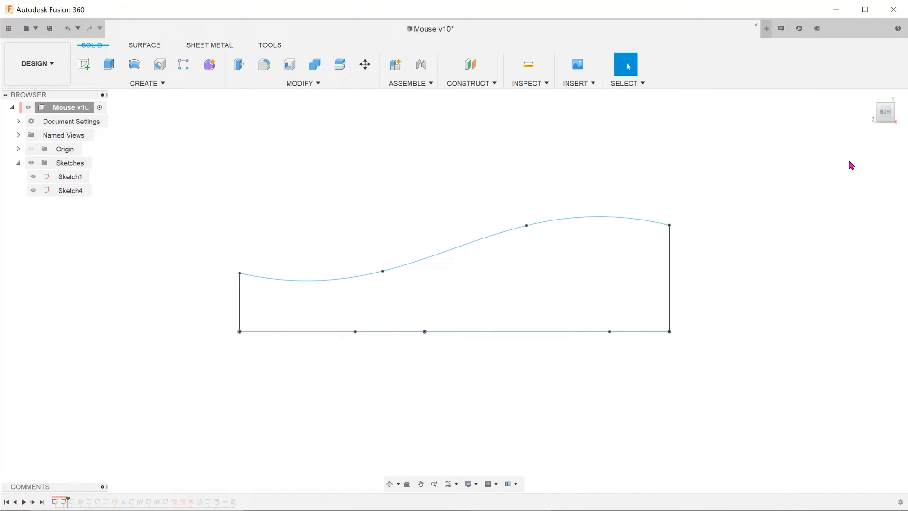
From the home view, start Sketch13 on the YZ plane and launch Intersection Curve.
left_click(65, 149)
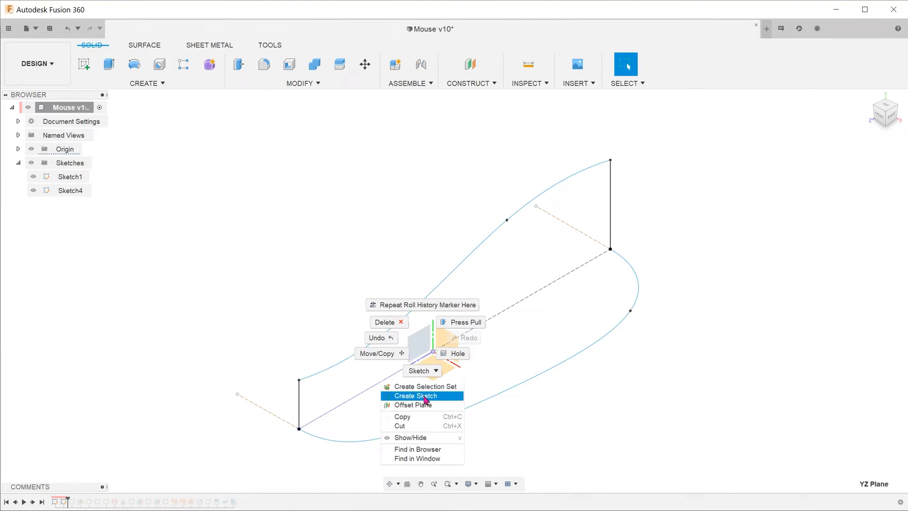
left_click(415, 395)
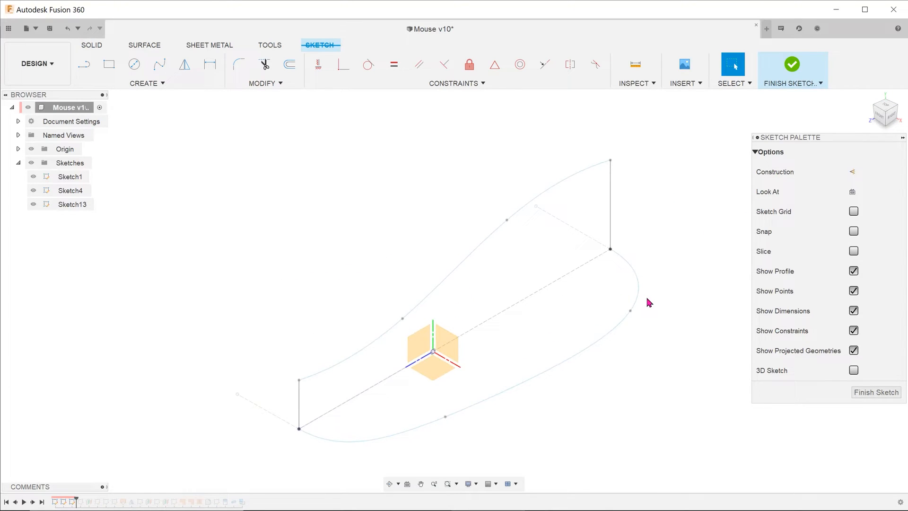
left_click(146, 83)
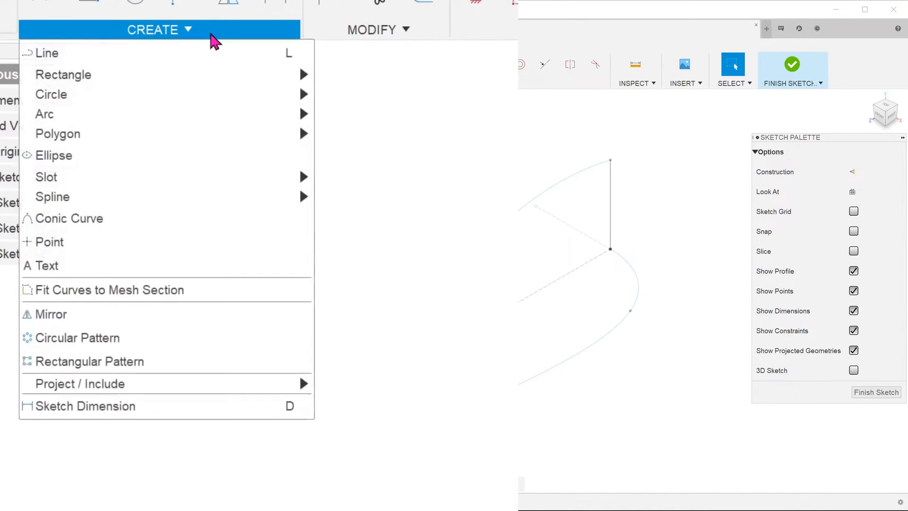
mouse_move(80, 384)
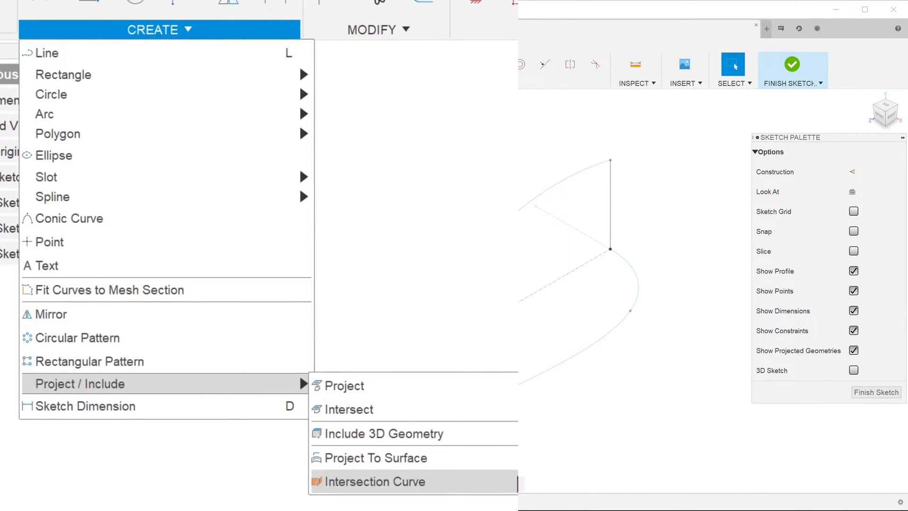
left_click(375, 481)
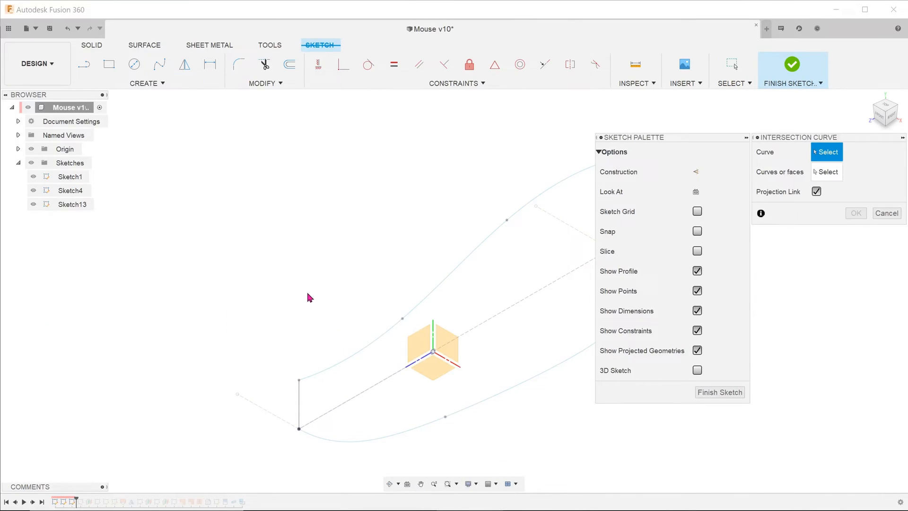
Select the top-profile spline as the curve and the side-profile spline to intersect.
left_click(370, 260)
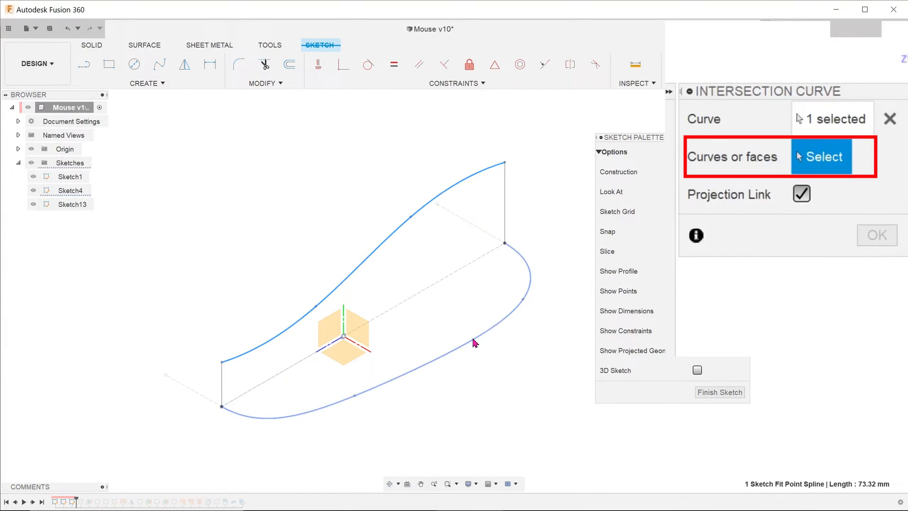
left_click(475, 342)
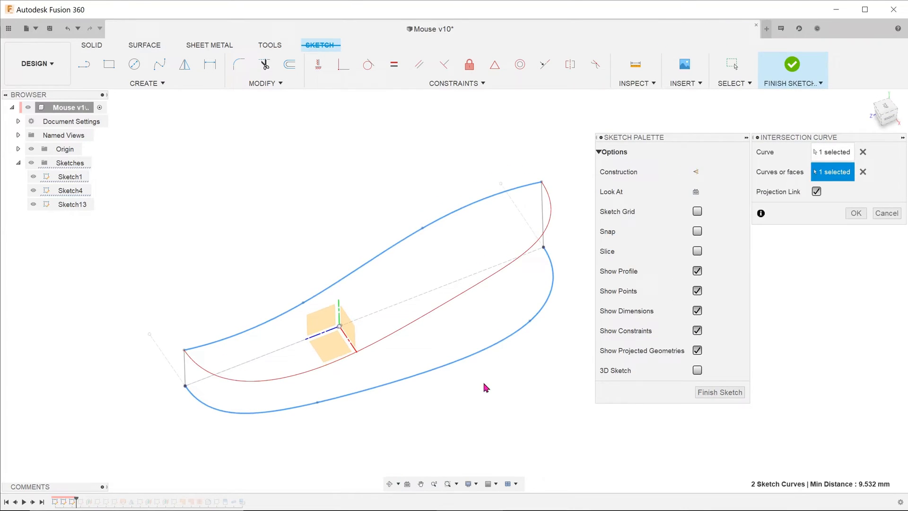
mouse_move(883, 141)
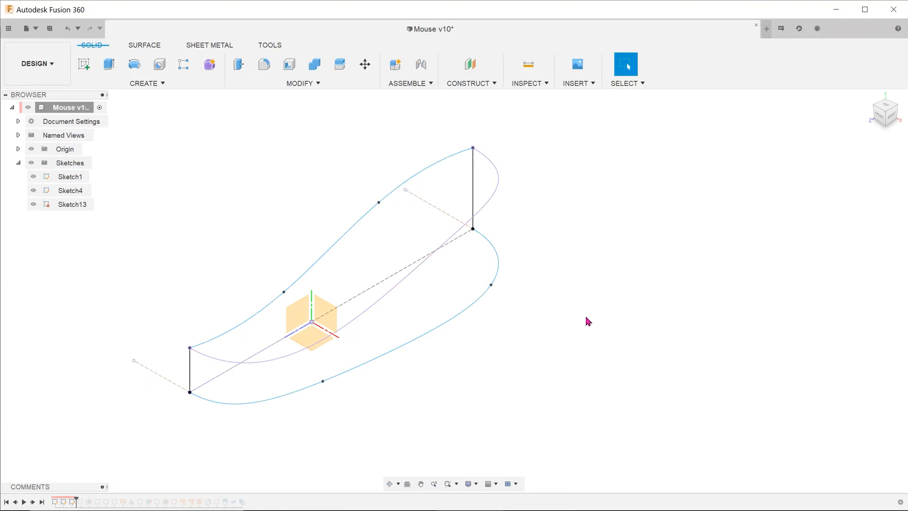
Surface-extrude the top spline profile, raising the height from 21 to 31 mm.
left_click(144, 45)
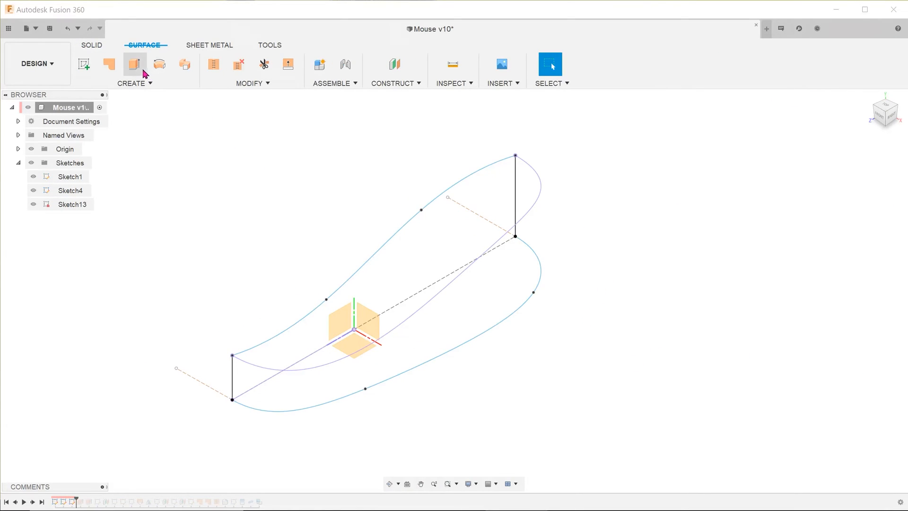
left_click(134, 64)
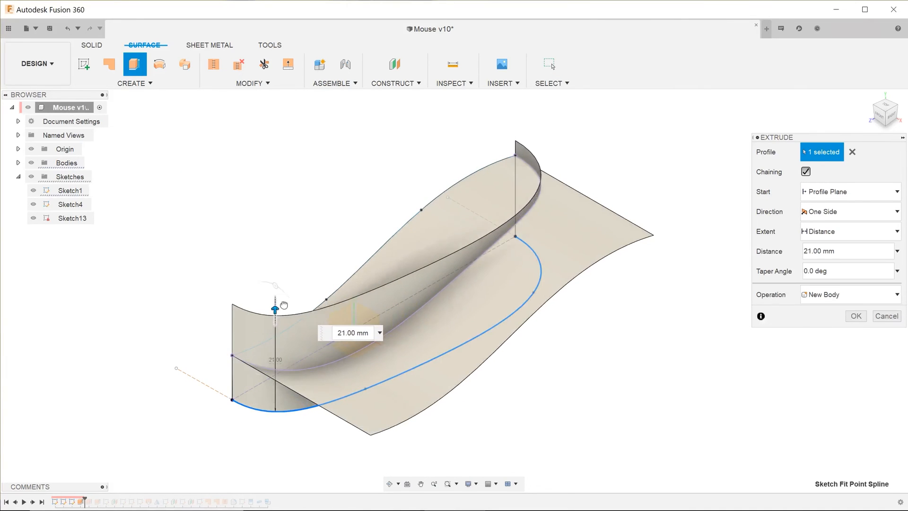
left_click_drag(276, 309, 276, 264)
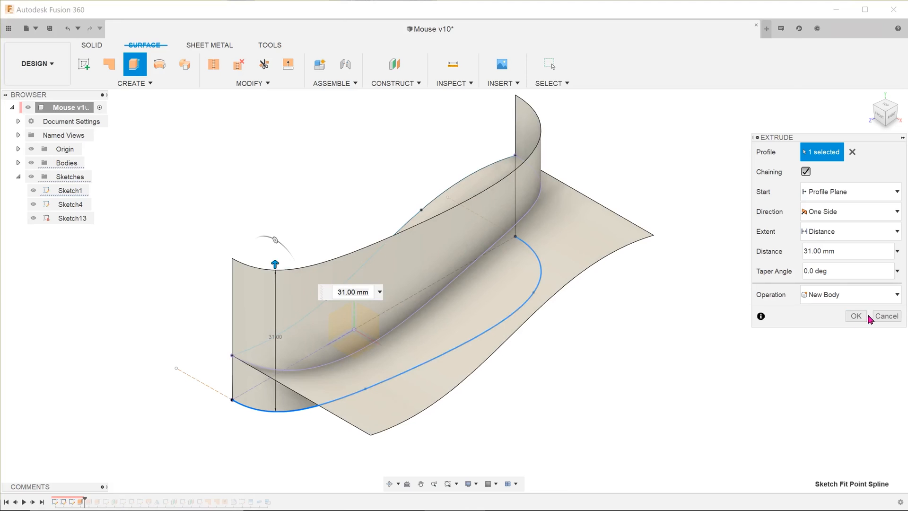